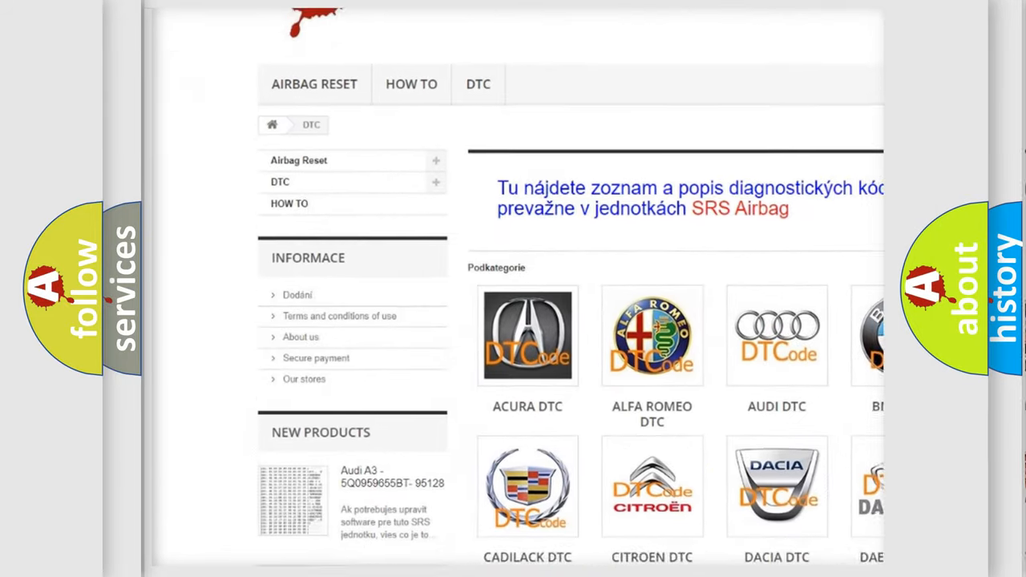
scroll("down", 3)
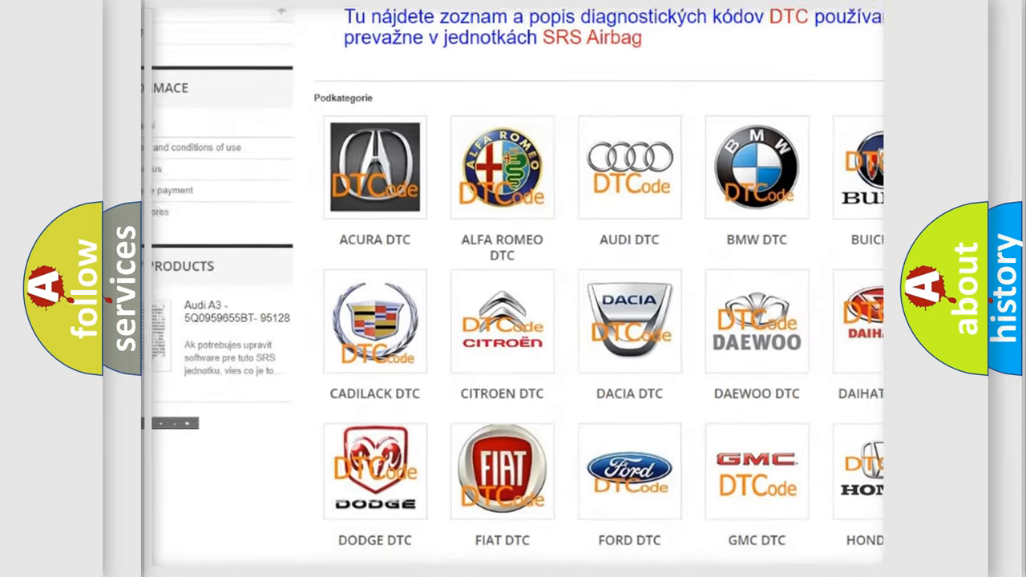